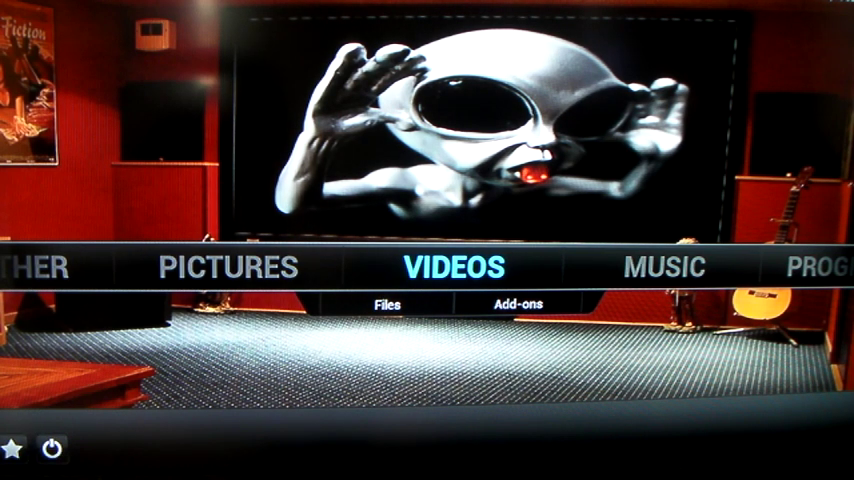
# Open the Add-ons options under System settings from the home screen.
pyautogui.press('right')
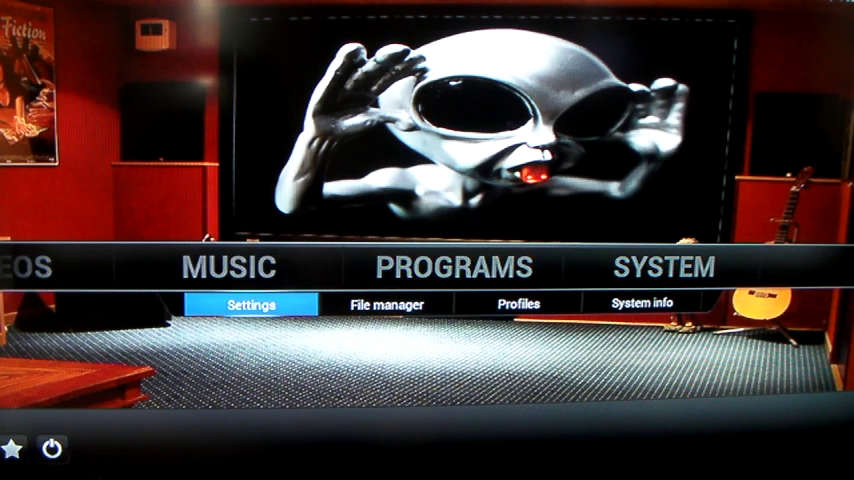
pyautogui.click(251, 303)
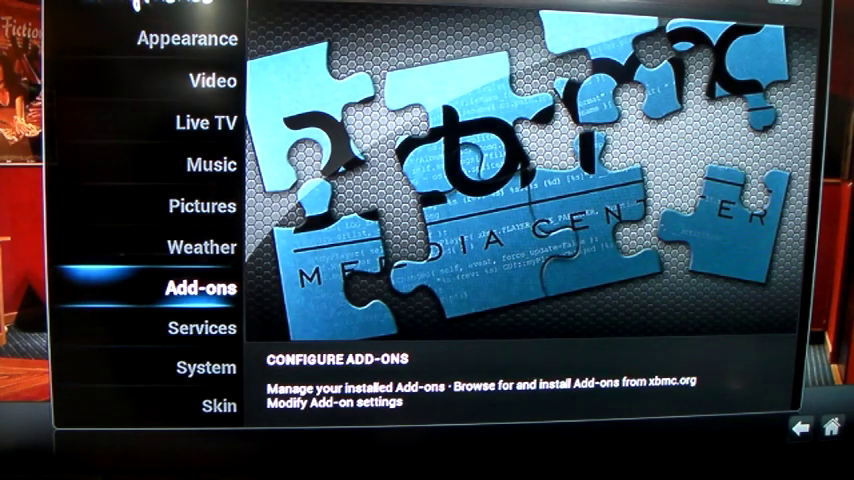
pyautogui.click(201, 288)
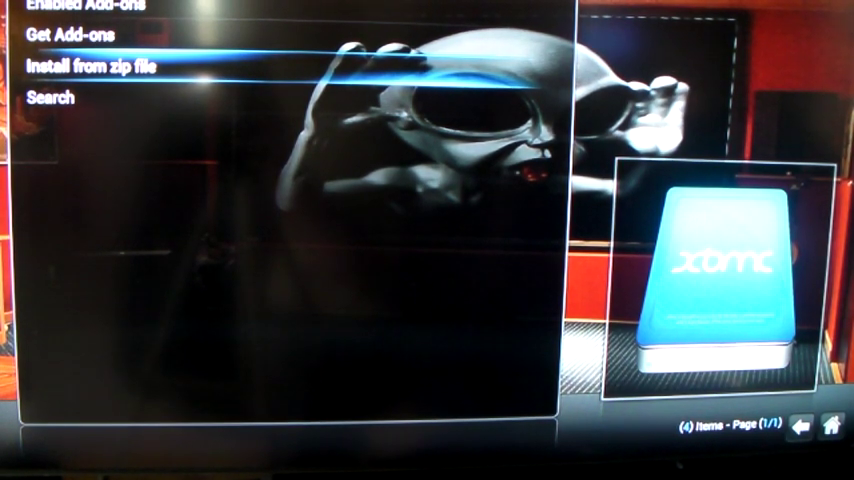
# Choose Install from zip file to add the plugin add-ons.
pyautogui.click(93, 62)
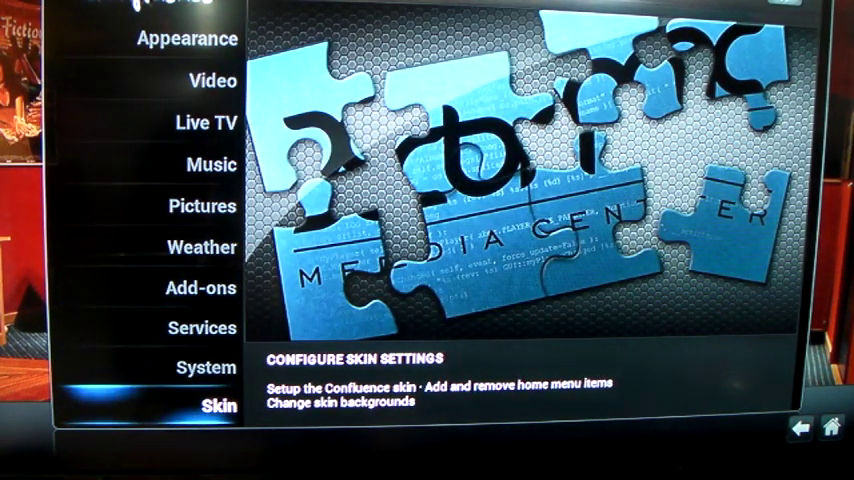
# Add 1Channel, Icefilms, Navi-X and ustvnow shortcuts to Videos via Skin settings.
pyautogui.click(218, 408)
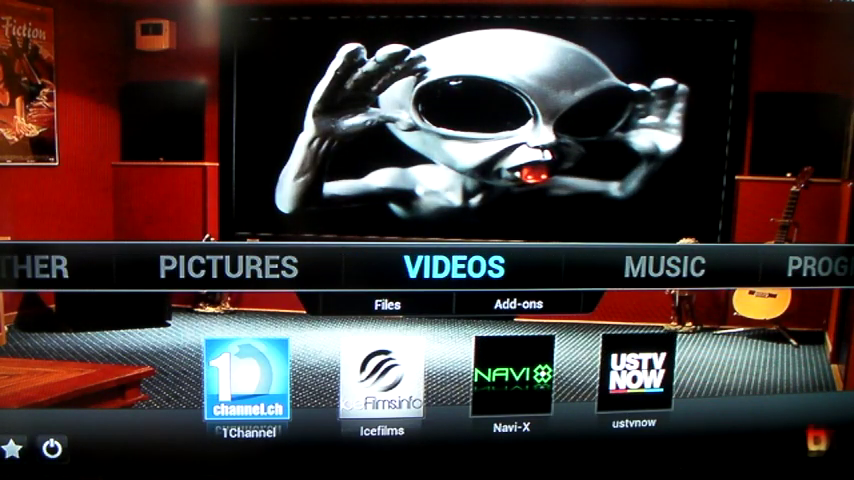
pyautogui.click(387, 303)
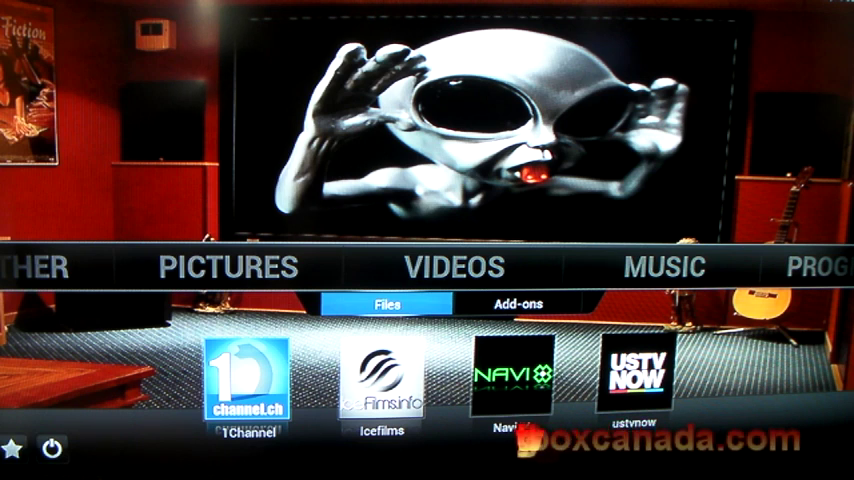